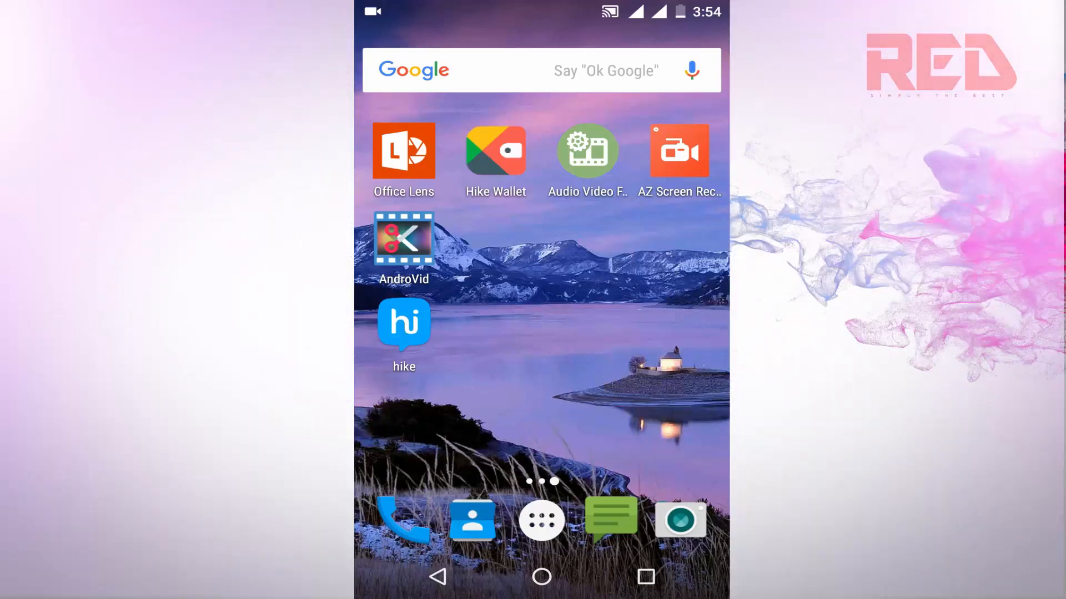
- Launch AndroVid from the home screen icon
left_click(542, 519)
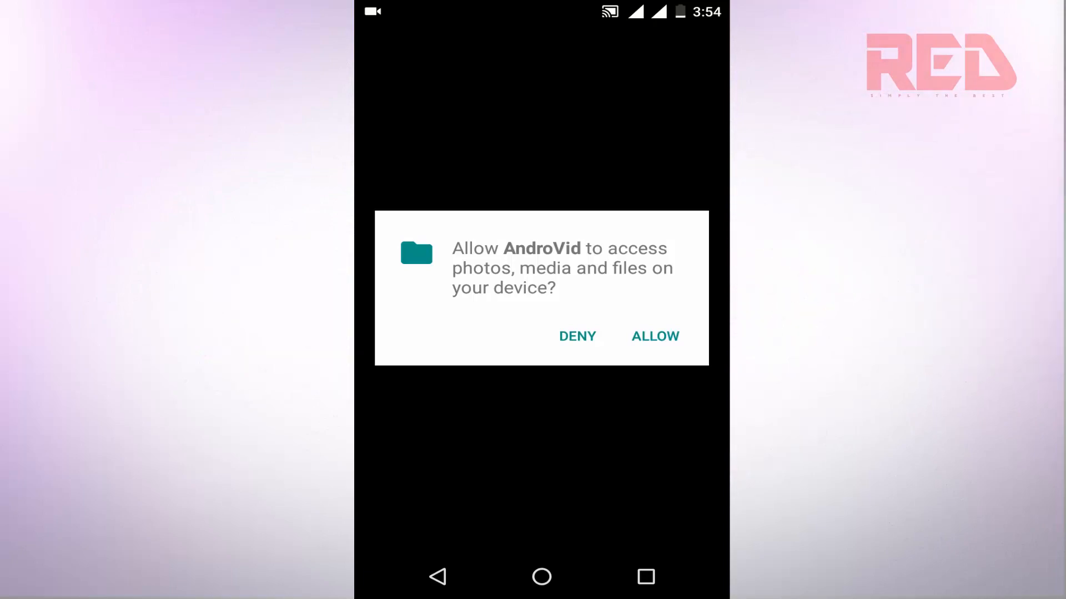
- Allow media access and bring up the Recent video picker from the toolbar
left_click(654, 335)
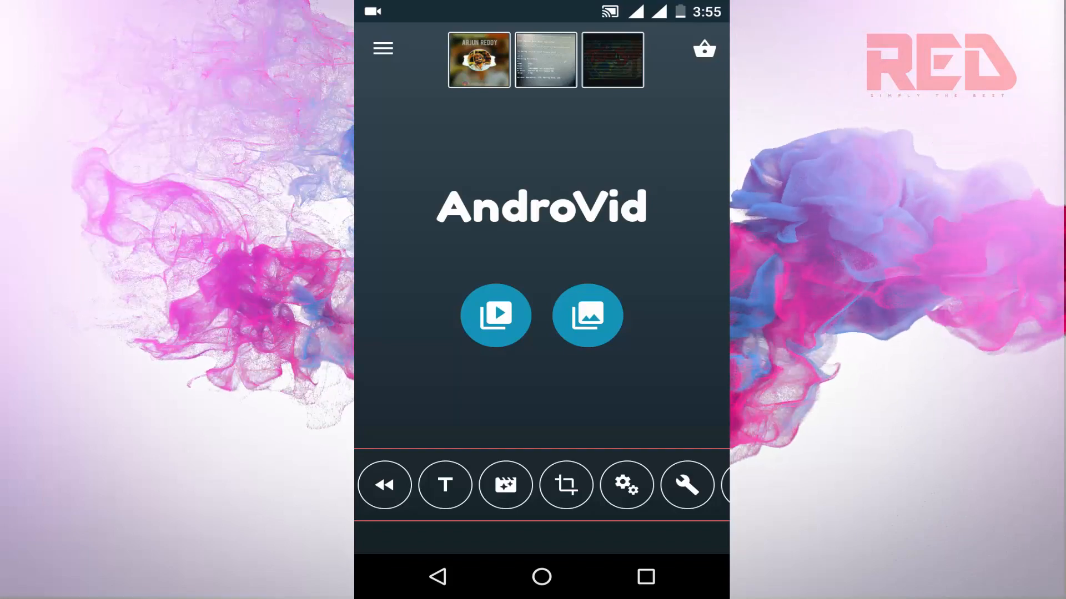
scroll("left", 3)
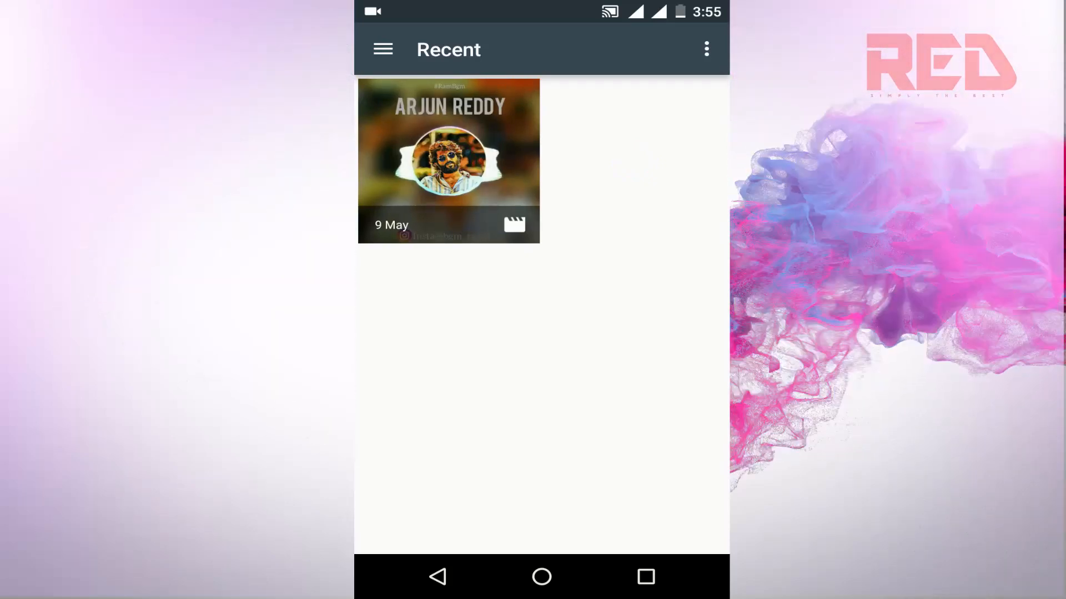
- Choose the Arjun Reddy Mass Entry BGM clip and set its output format to VOB, keeping 360p High quality
left_click(448, 161)
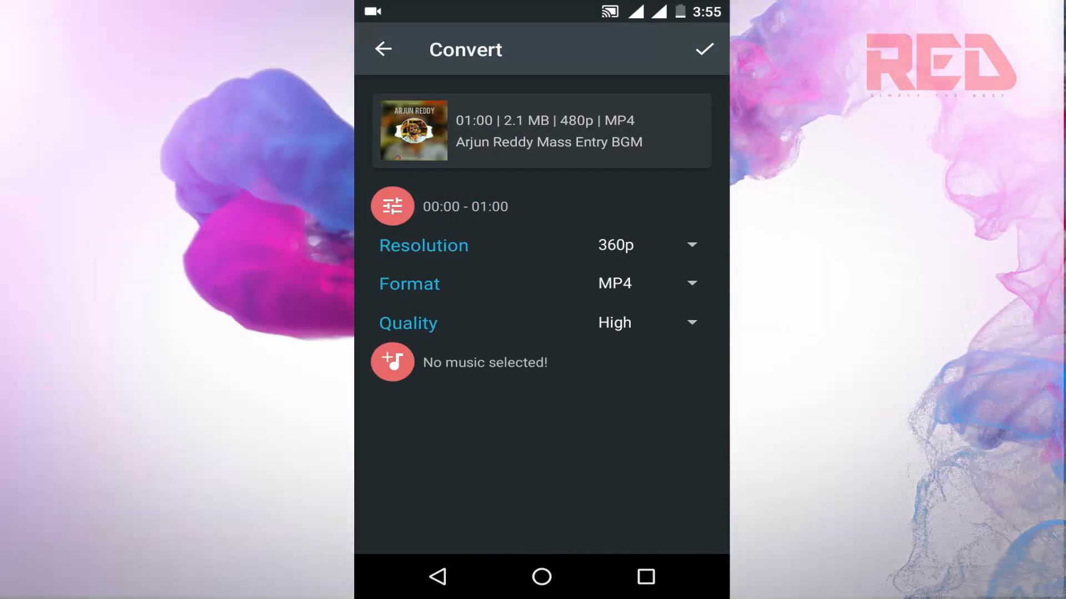
left_click(646, 283)
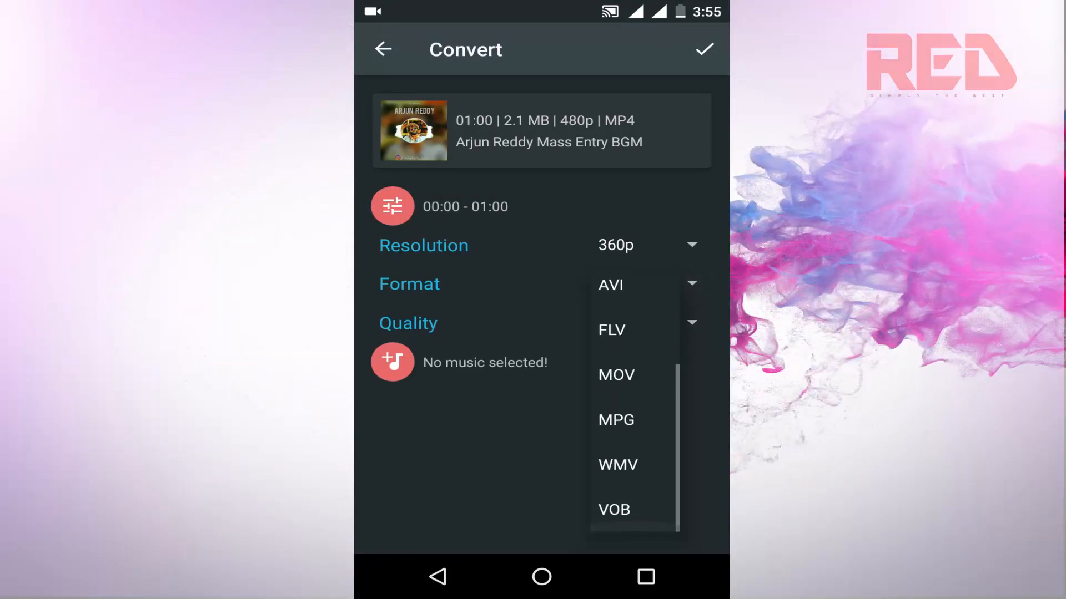
left_click(613, 509)
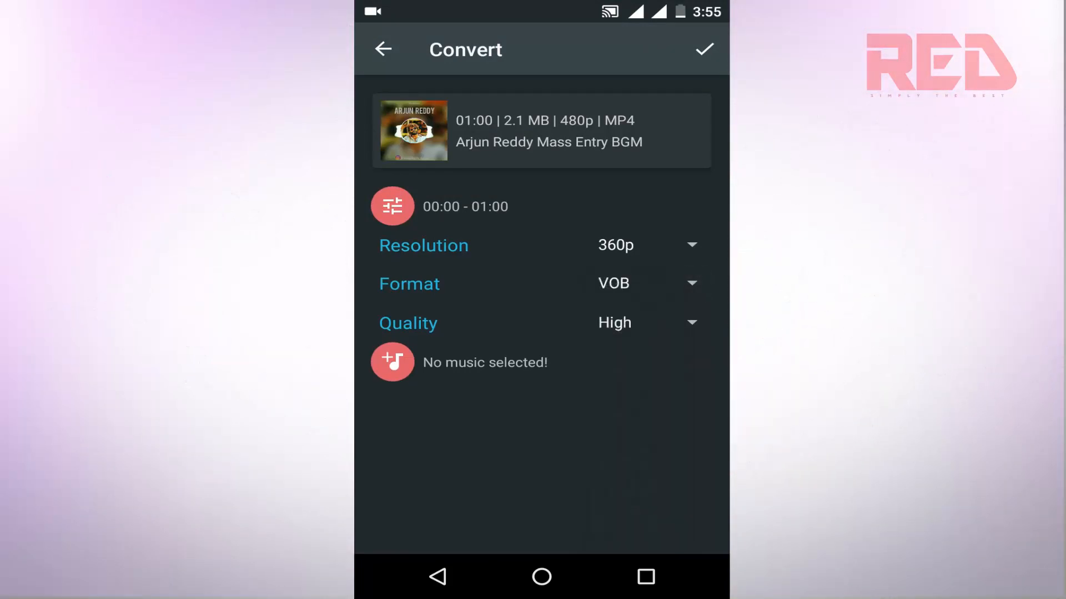
left_click(646, 283)
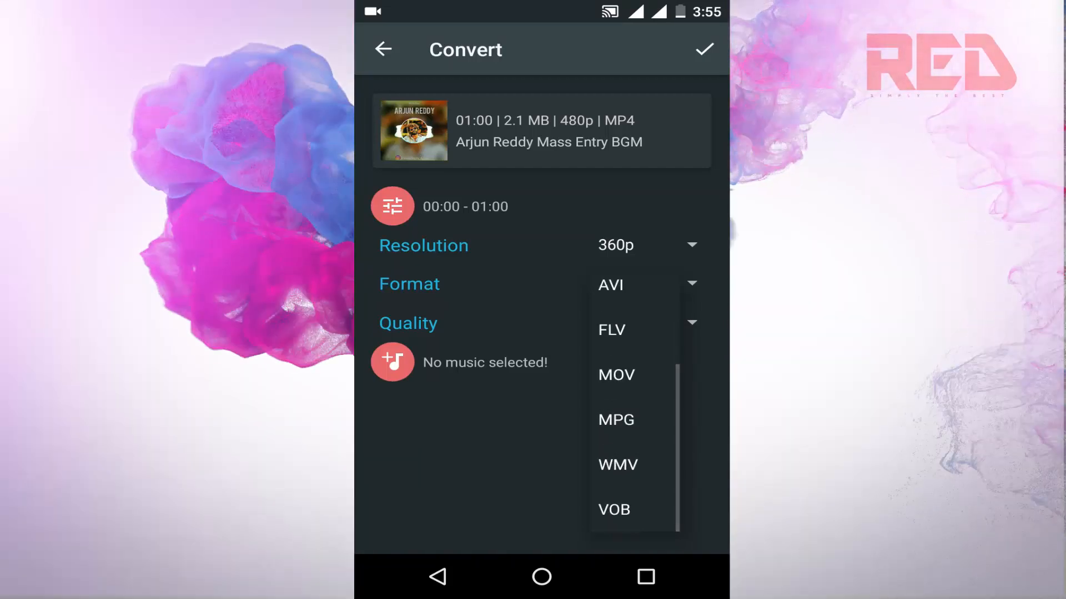
left_click(613, 510)
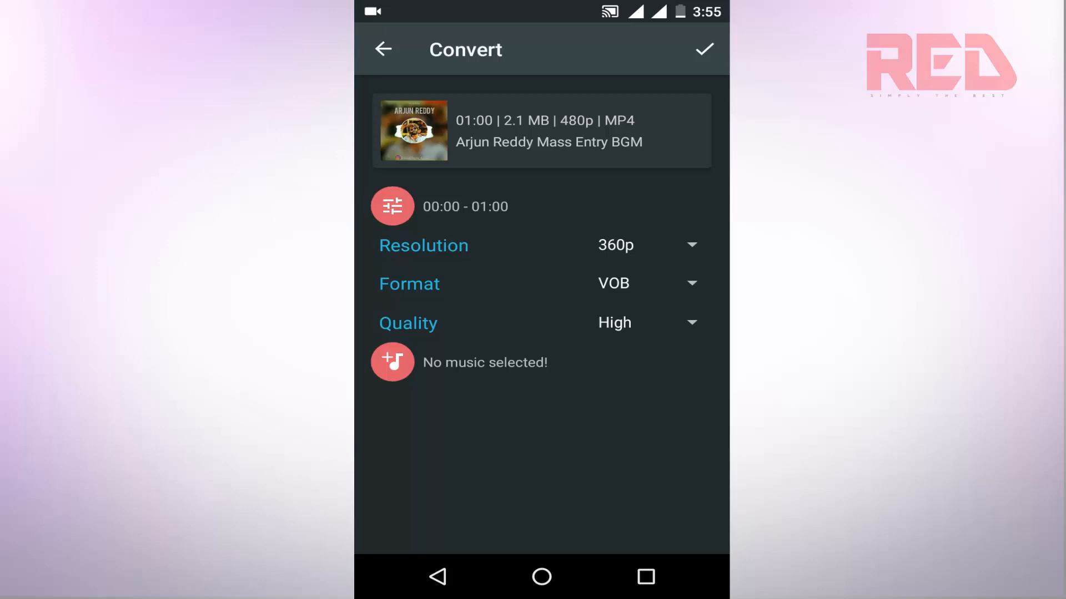
- Run the conversion until the 1-minute, 13.6 MB, 360p result is saved successfully
left_click(704, 49)
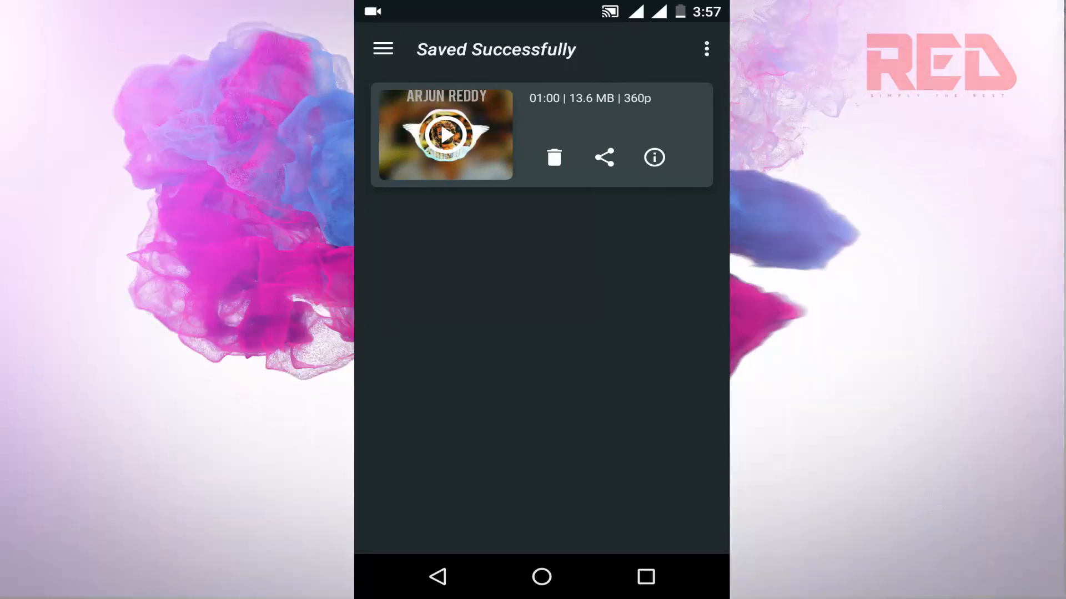
- Play the saved converted clip in Video player, just once
left_click(444, 134)
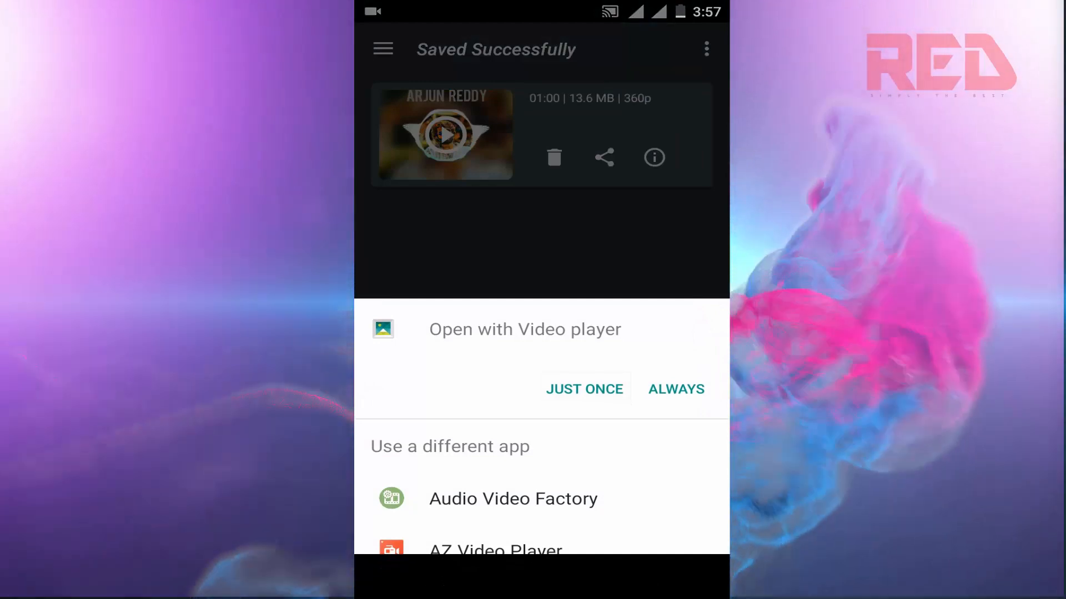
left_click(583, 389)
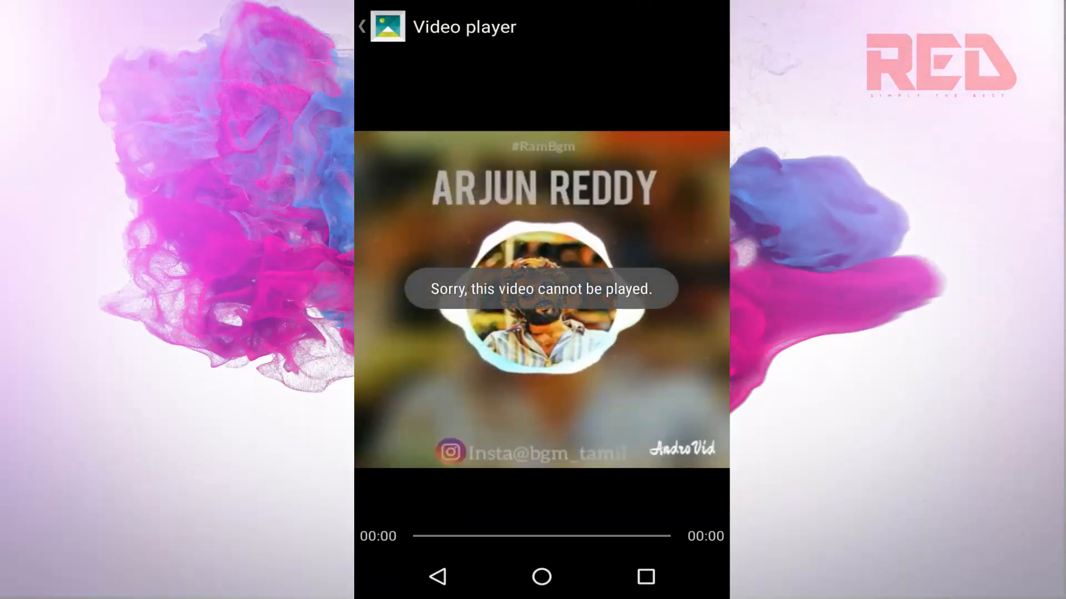